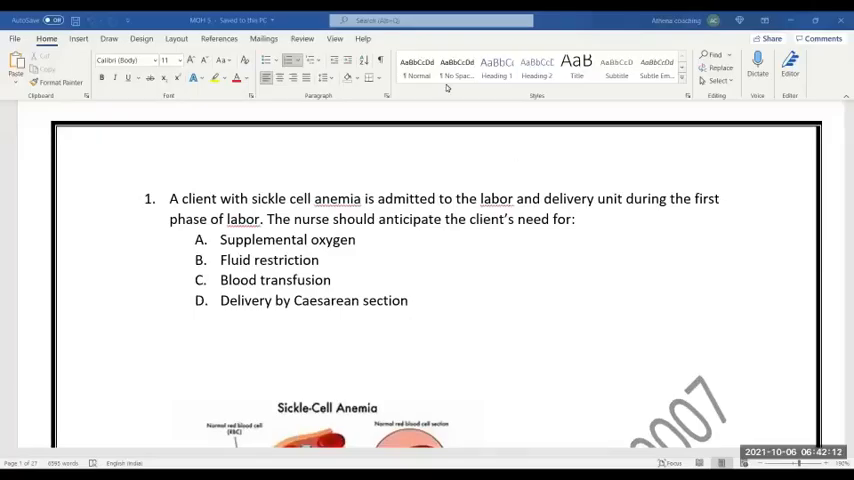
mouse_move(434, 64)
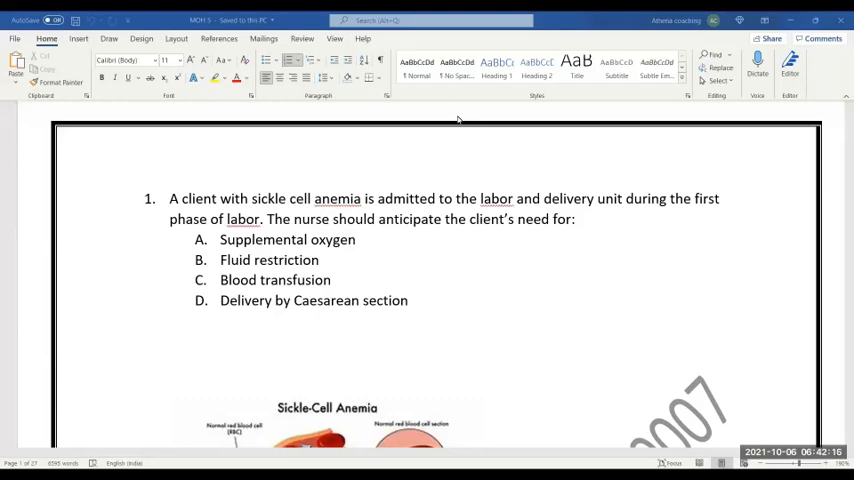
mouse_move(543, 157)
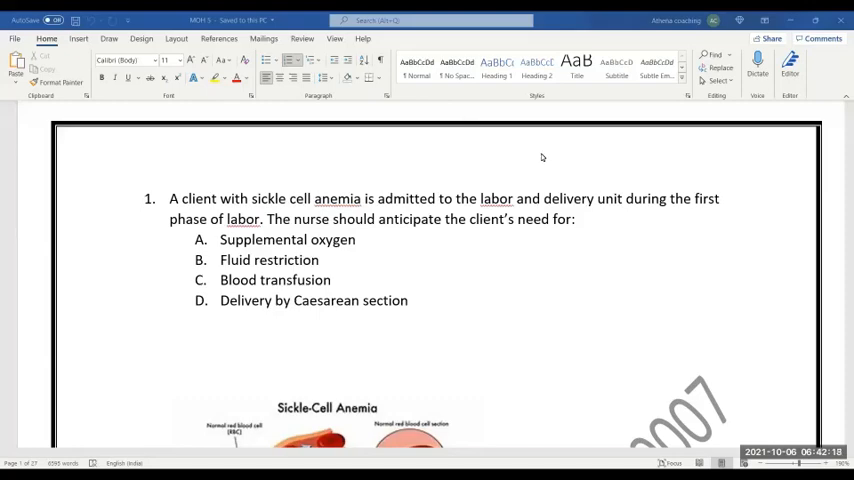
mouse_move(457, 248)
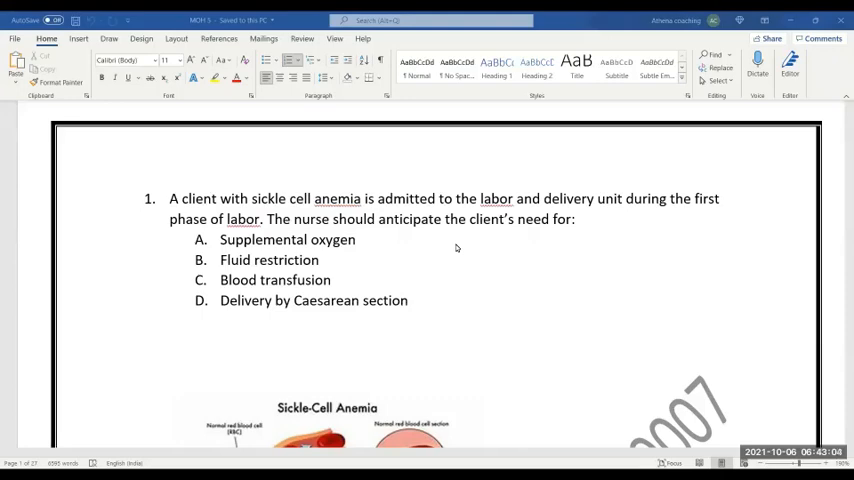
mouse_move(556, 73)
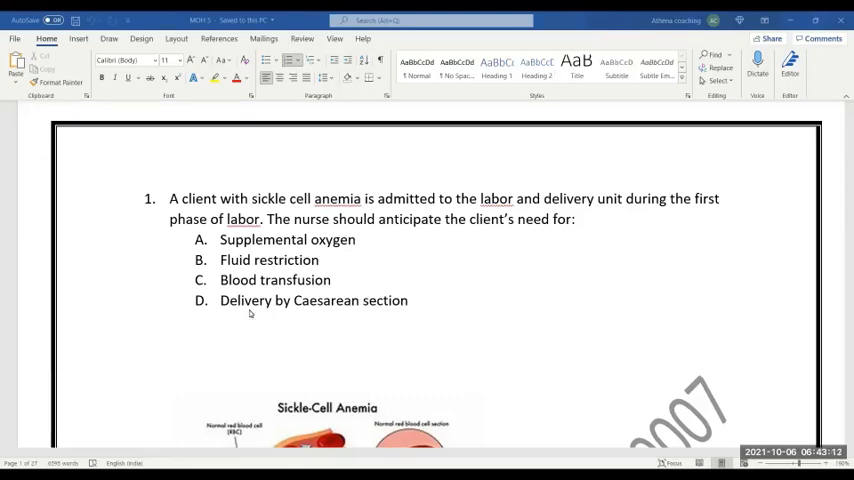
mouse_move(183, 308)
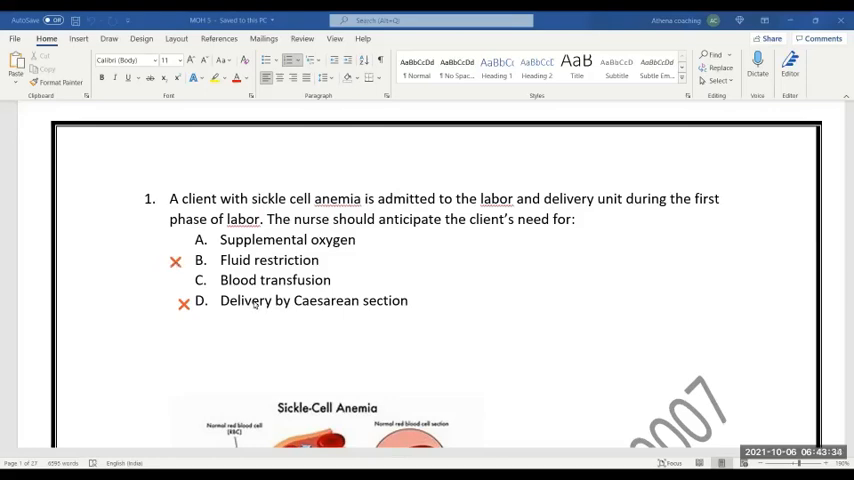
mouse_move(333, 271)
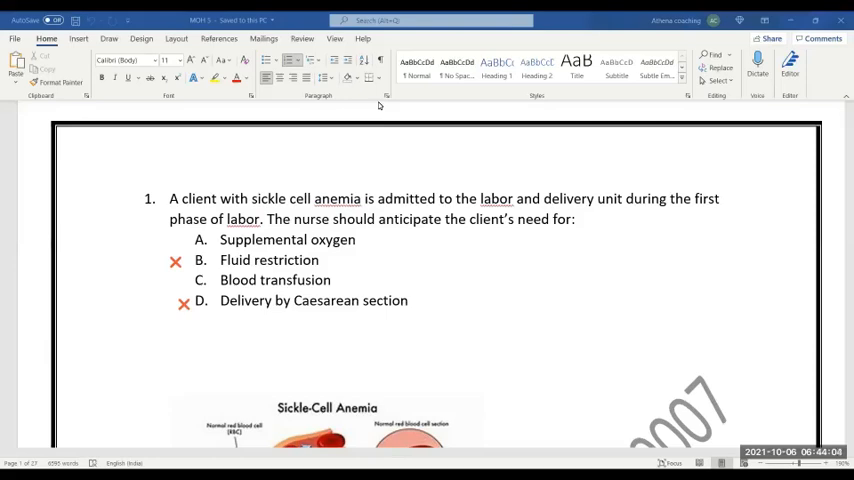
mouse_move(367, 244)
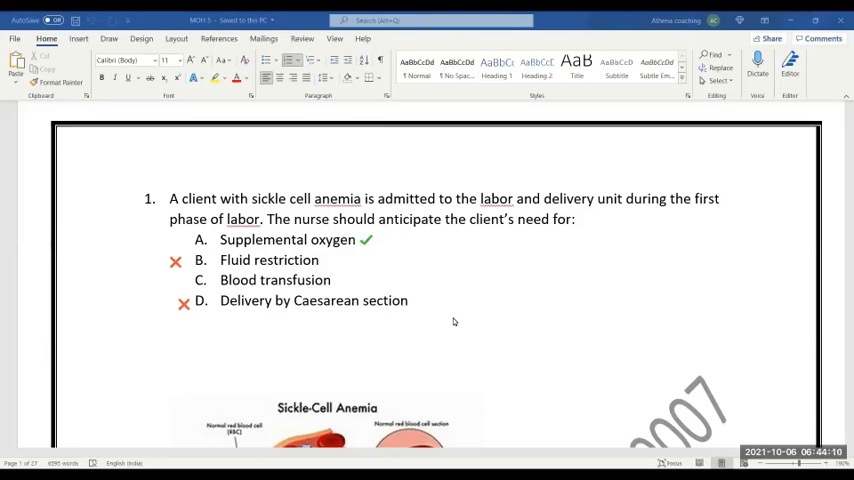
mouse_move(575, 110)
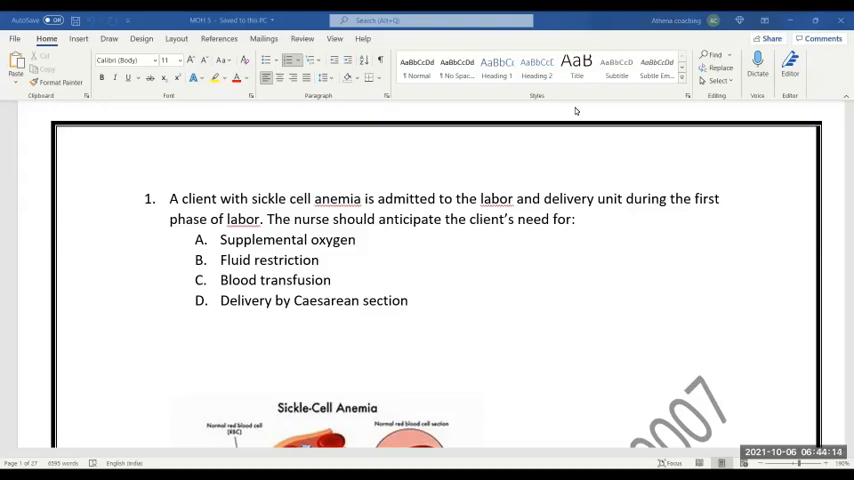
mouse_move(378, 263)
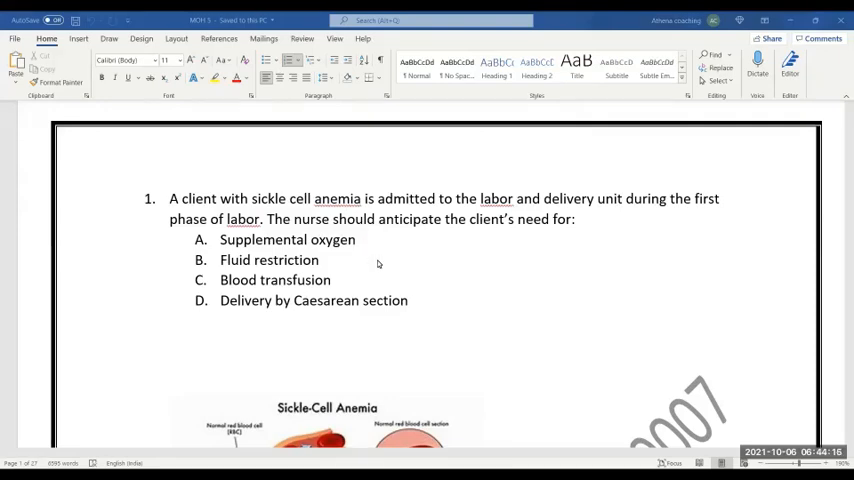
mouse_move(505, 255)
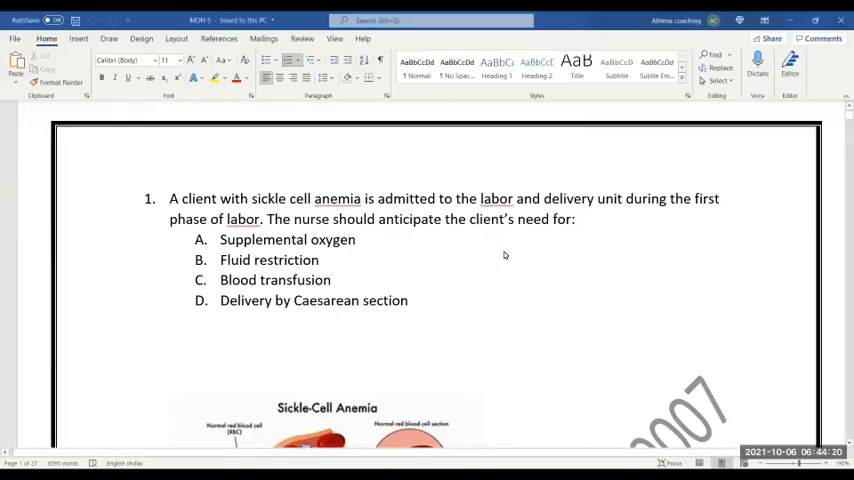
scroll(down, 3)
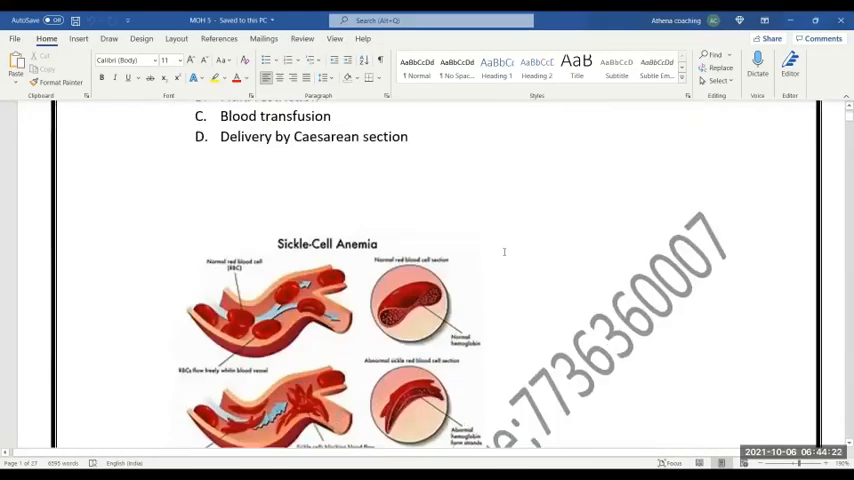
scroll(down, 3)
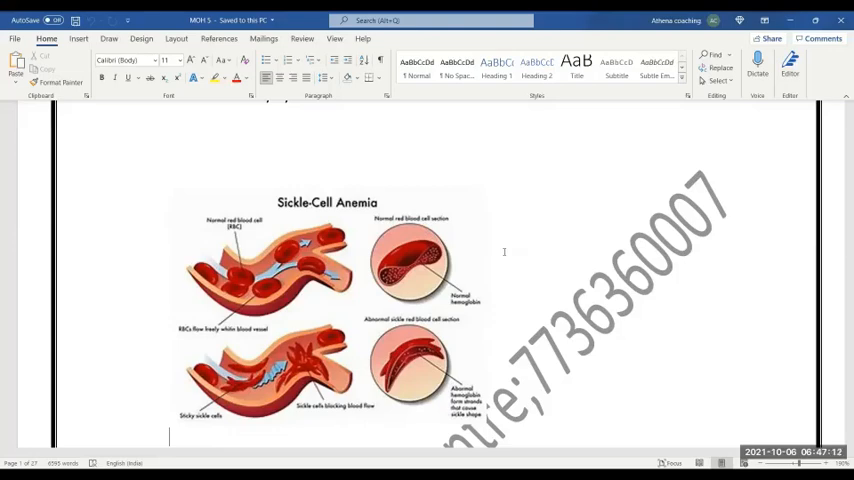
scroll(down, 3)
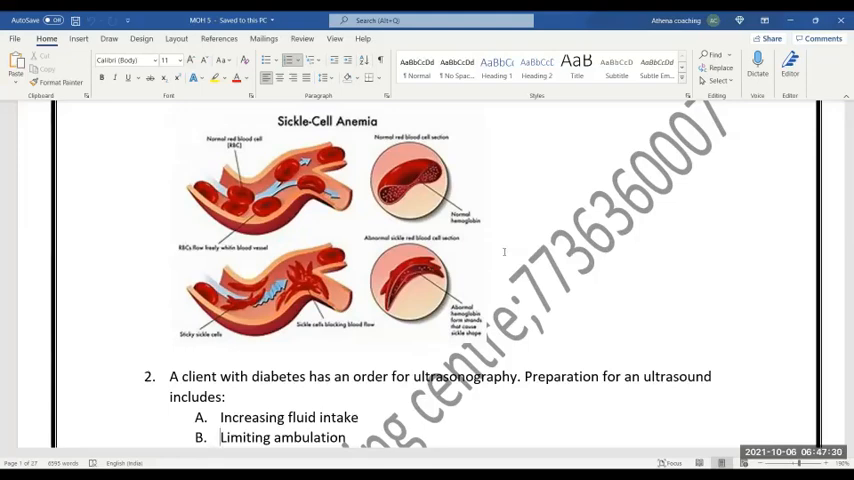
scroll(down, 3)
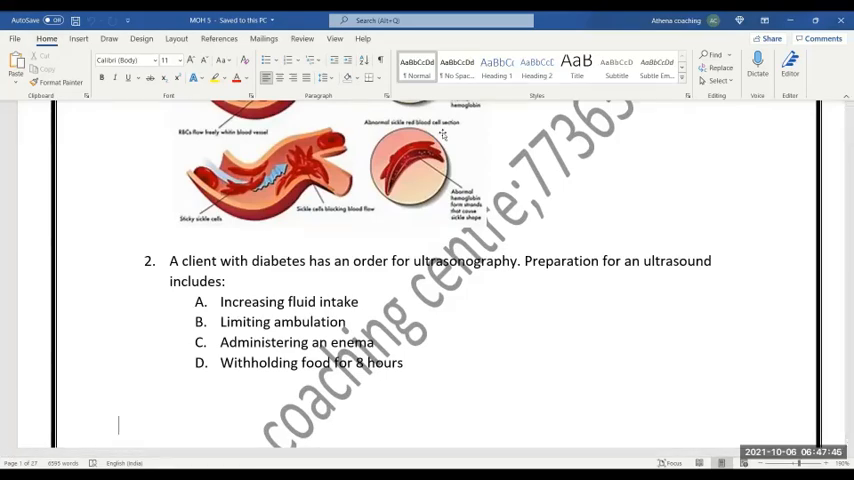
mouse_move(545, 118)
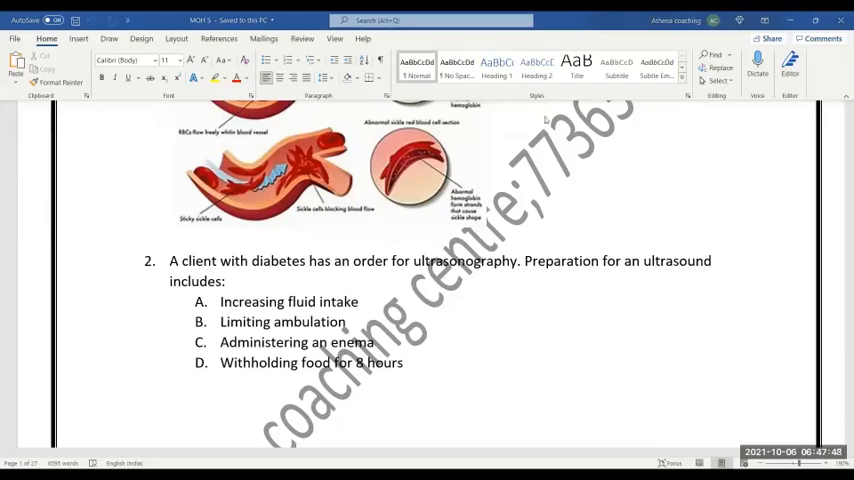
mouse_move(515, 145)
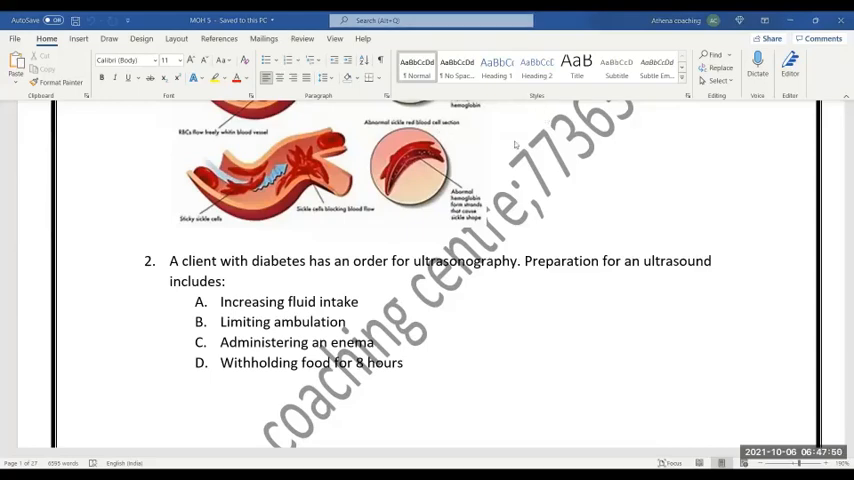
mouse_move(566, 318)
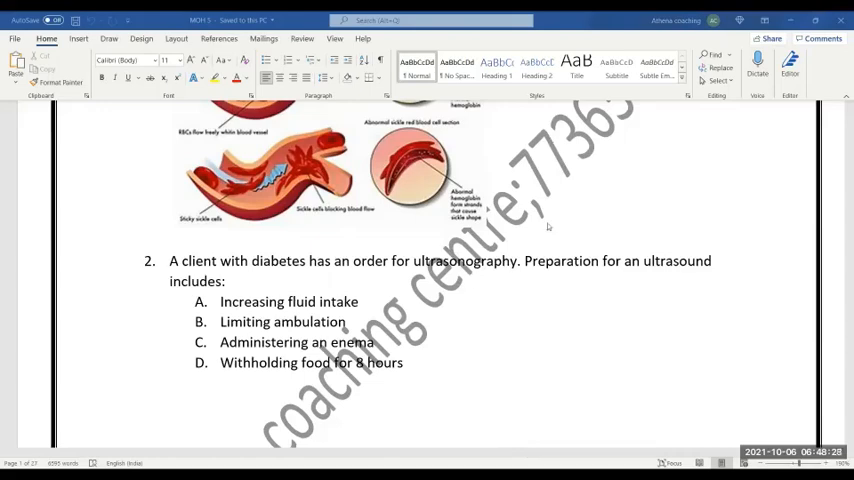
scroll(down, 3)
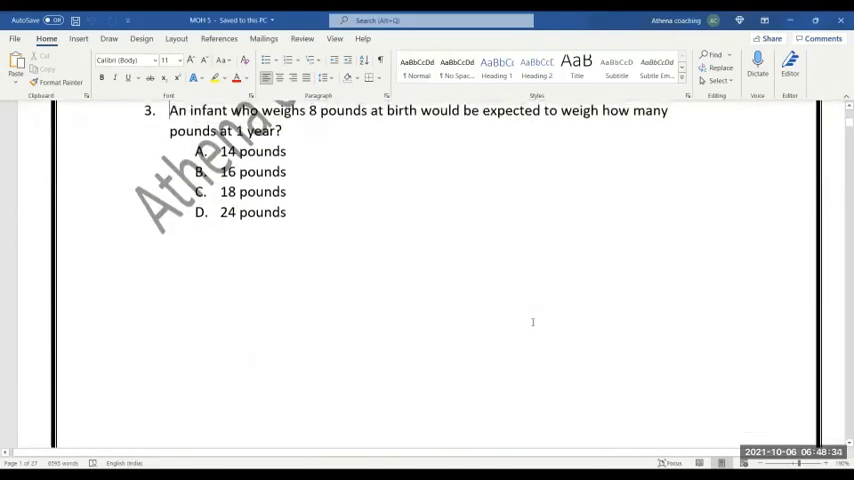
scroll(up, 3)
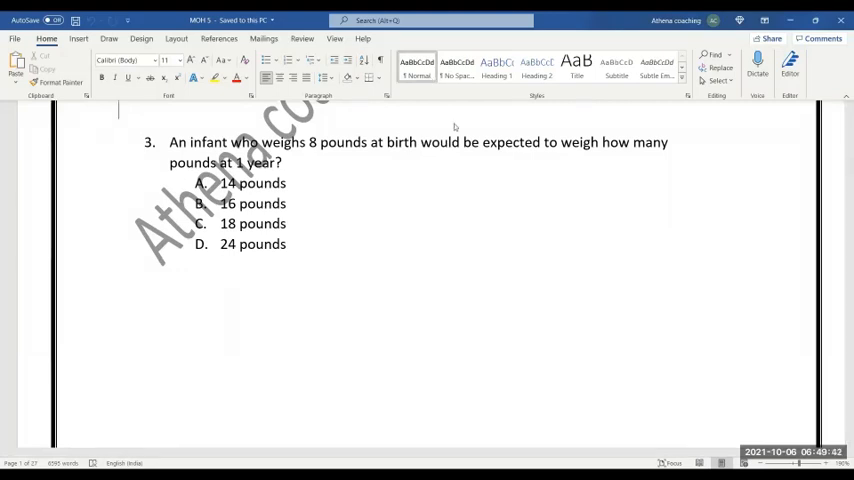
mouse_move(365, 263)
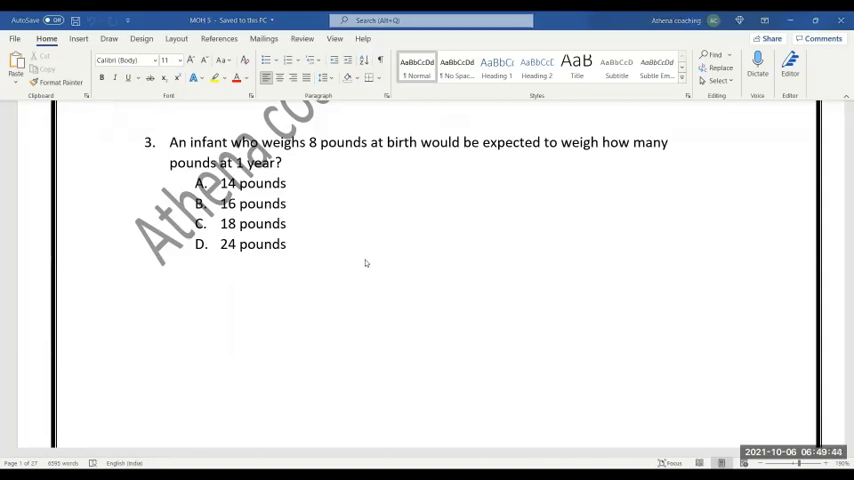
mouse_move(516, 130)
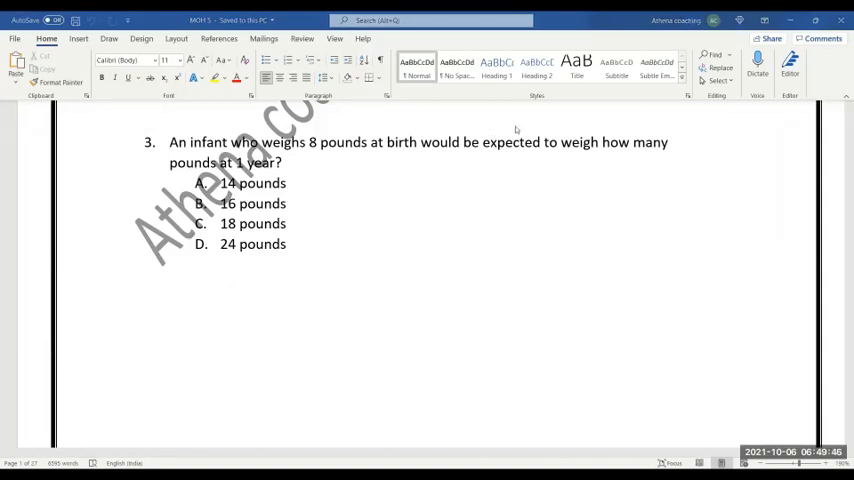
mouse_move(457, 51)
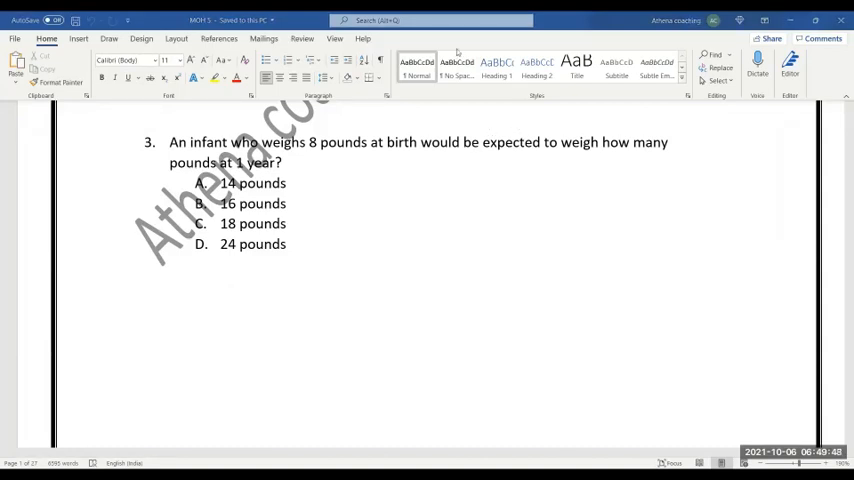
mouse_move(273, 260)
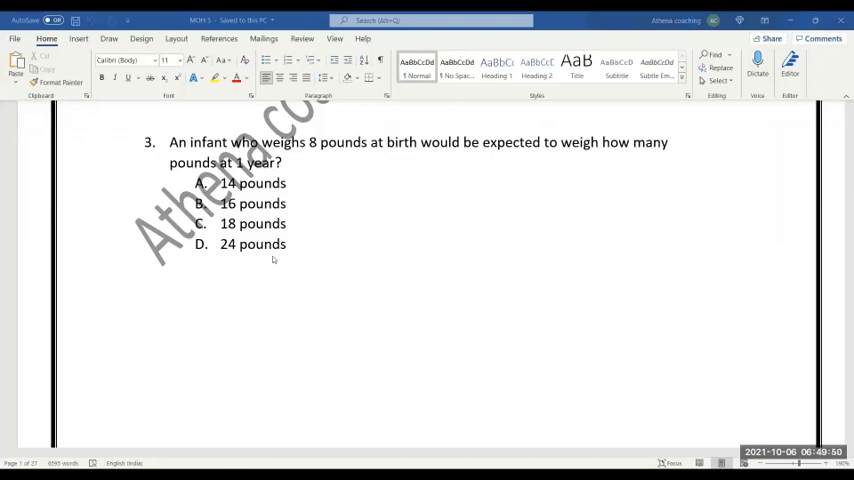
mouse_move(360, 260)
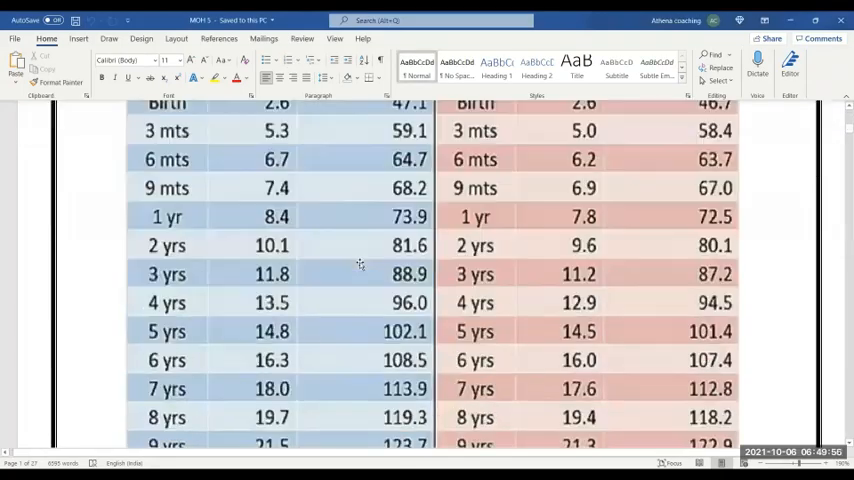
scroll(up, 3)
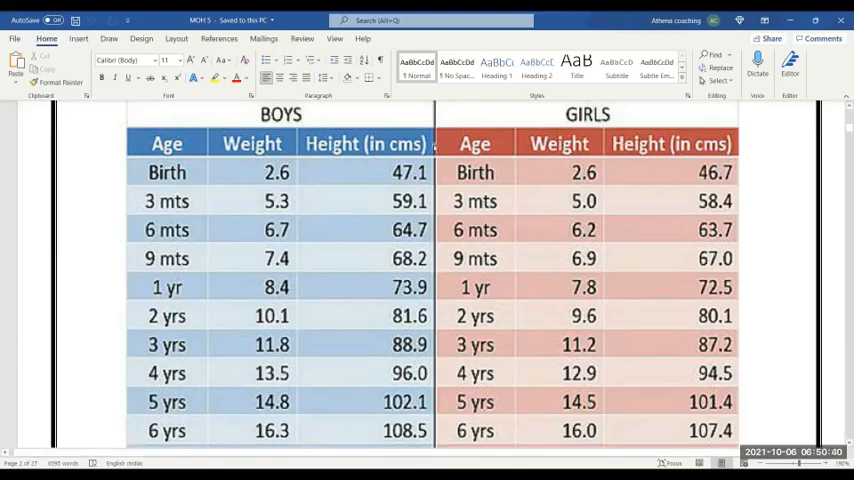
mouse_move(457, 62)
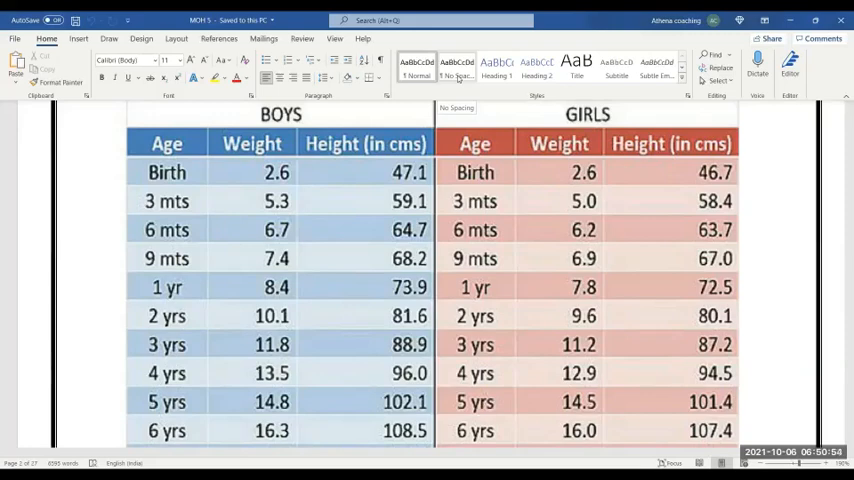
mouse_move(518, 27)
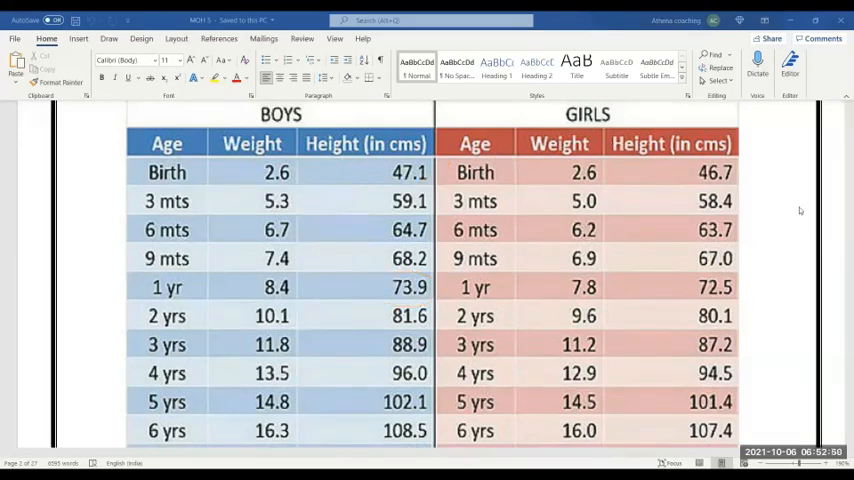
scroll(down, 3)
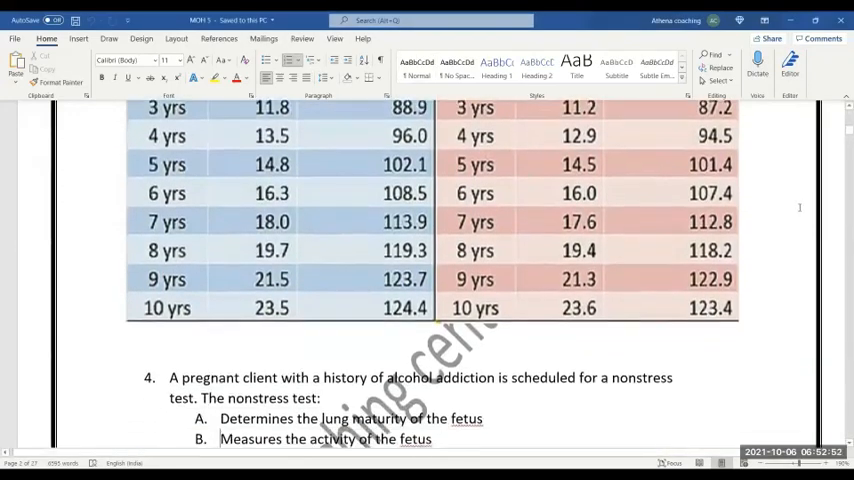
scroll(down, 3)
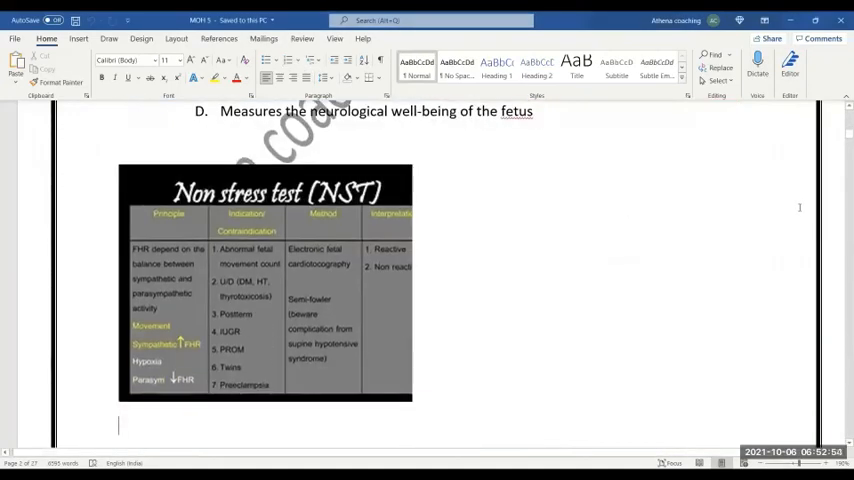
scroll(up, 3)
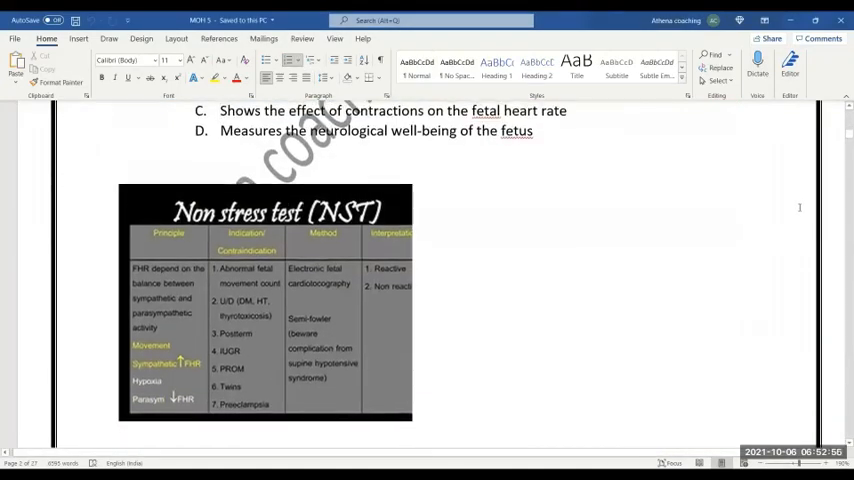